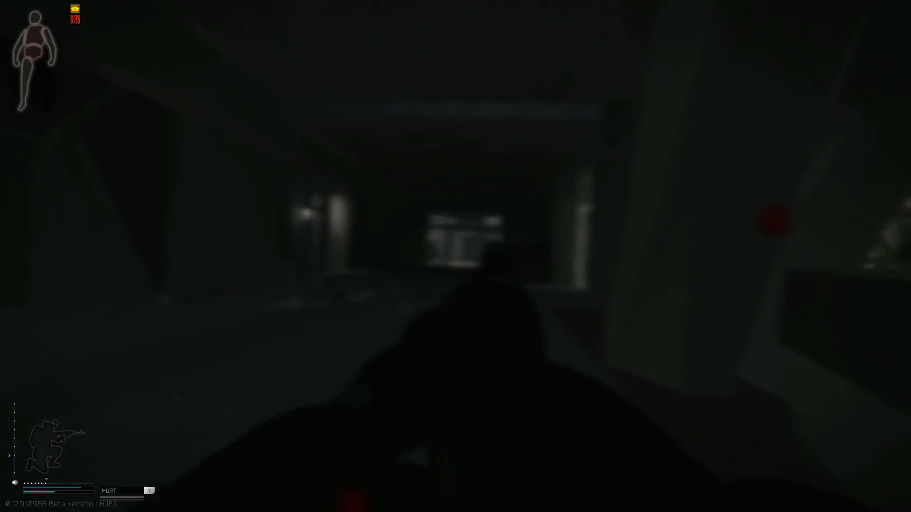
left_click(456, 256)
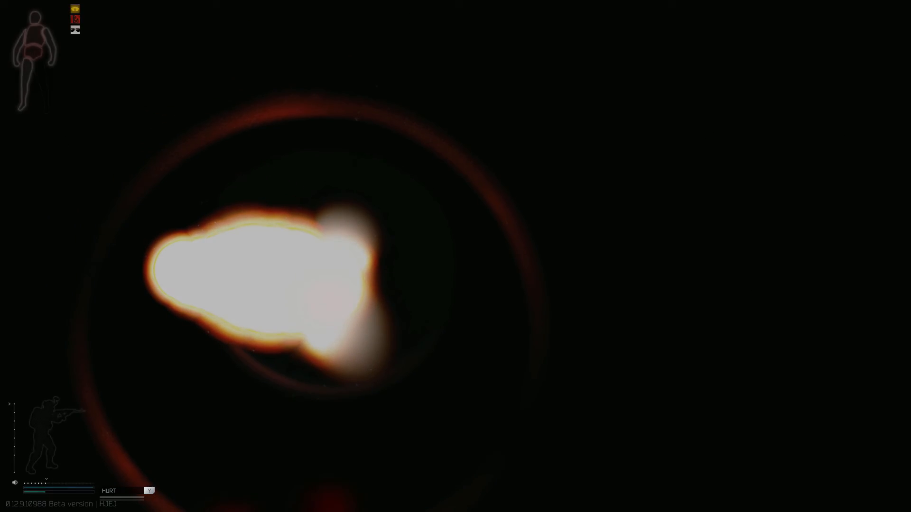
key("Tab")
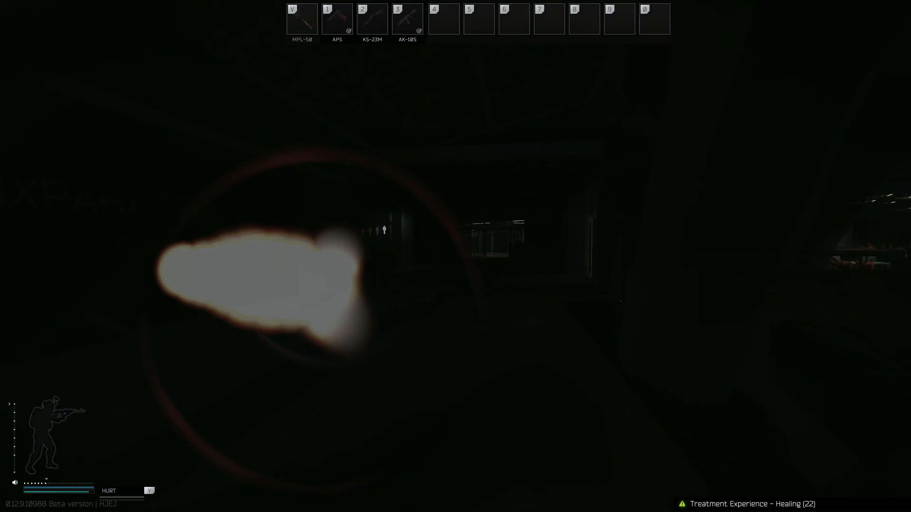
key("2")
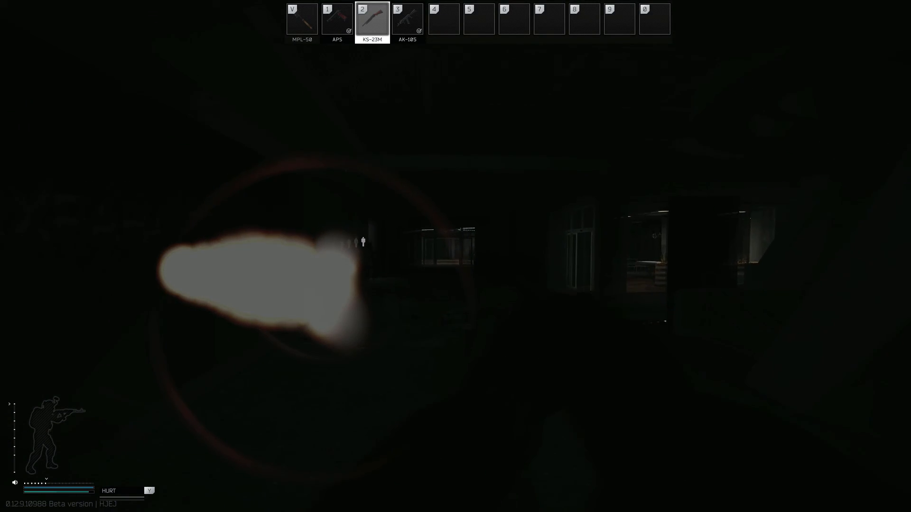